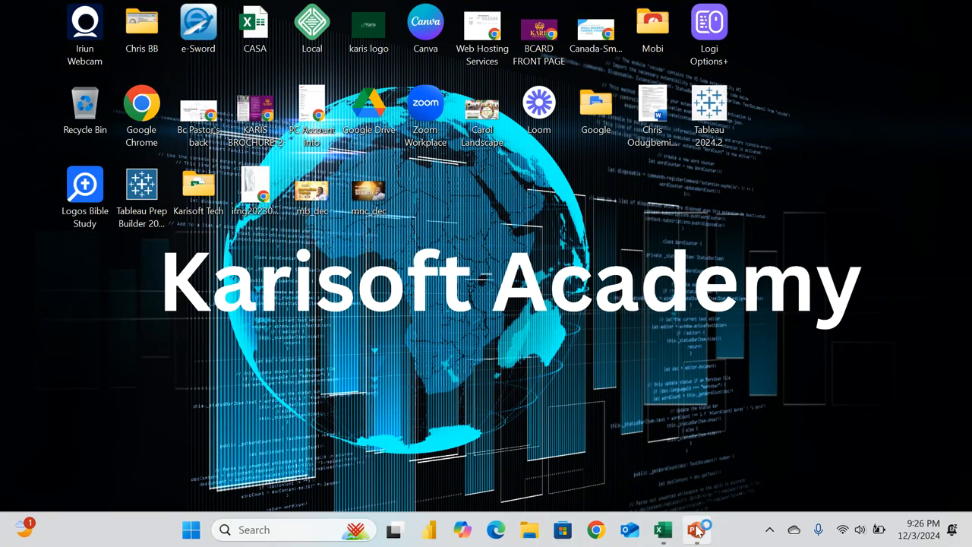
Open the Data Analysis in Excel presentation from the desktop
click(696, 528)
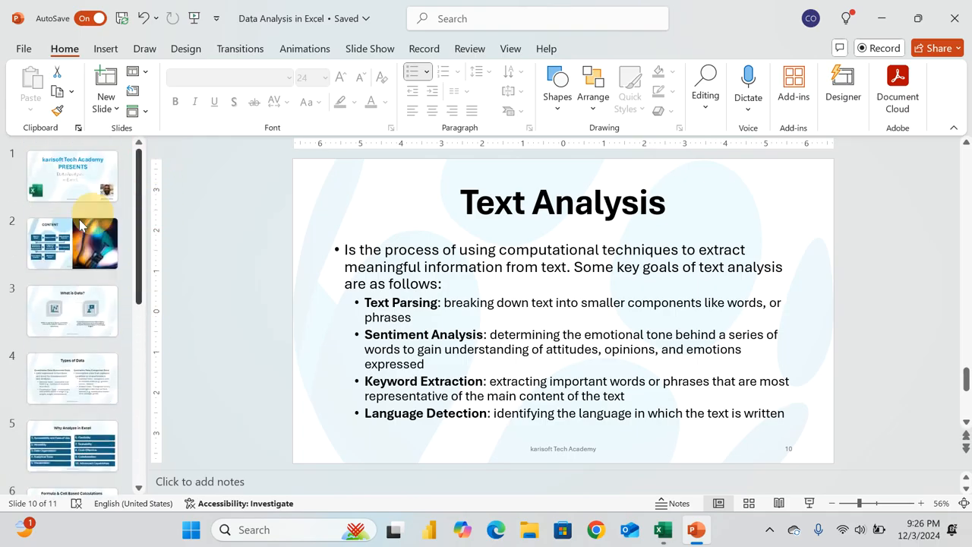
Show the Content slide listing topics from 'What is Data?' through 'Charts in Excel'
click(72, 243)
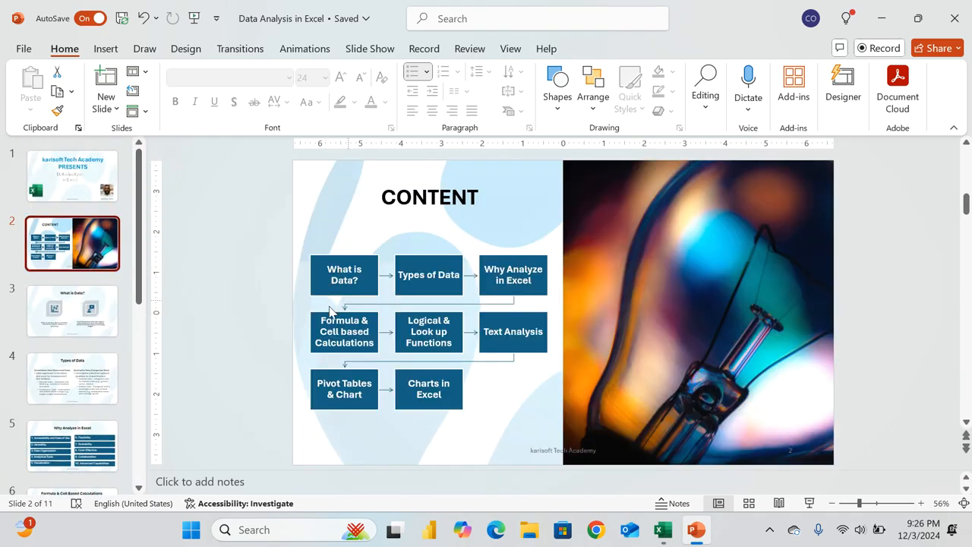
mouse_move(435, 259)
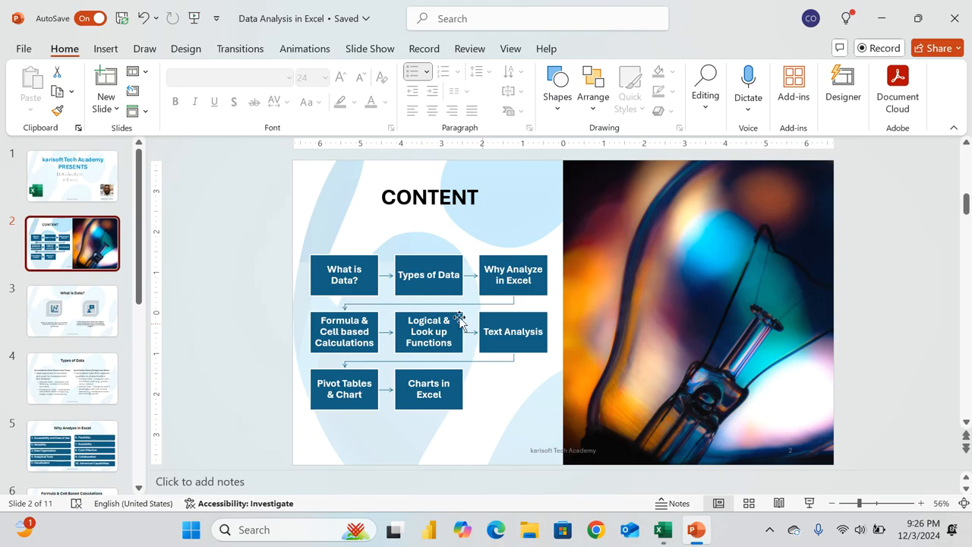
mouse_move(523, 344)
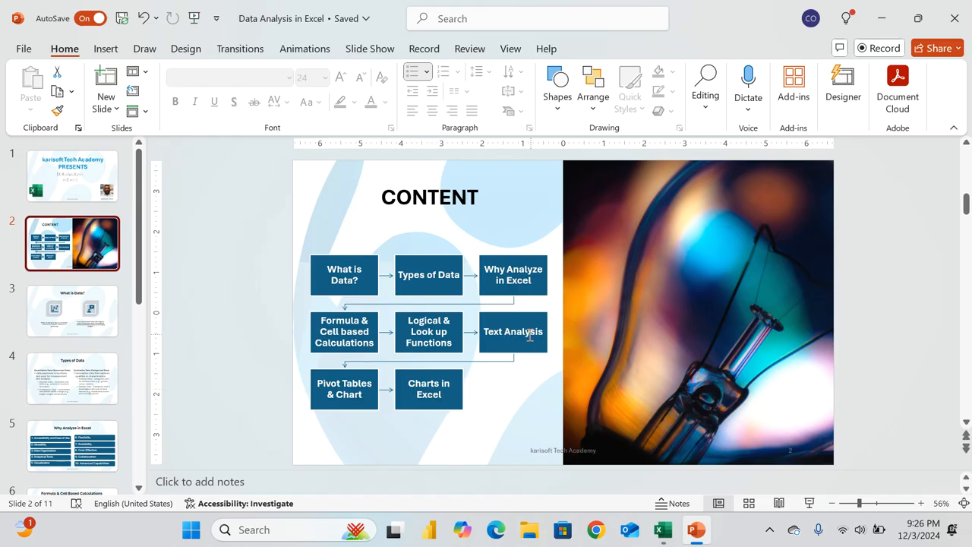
mouse_move(453, 373)
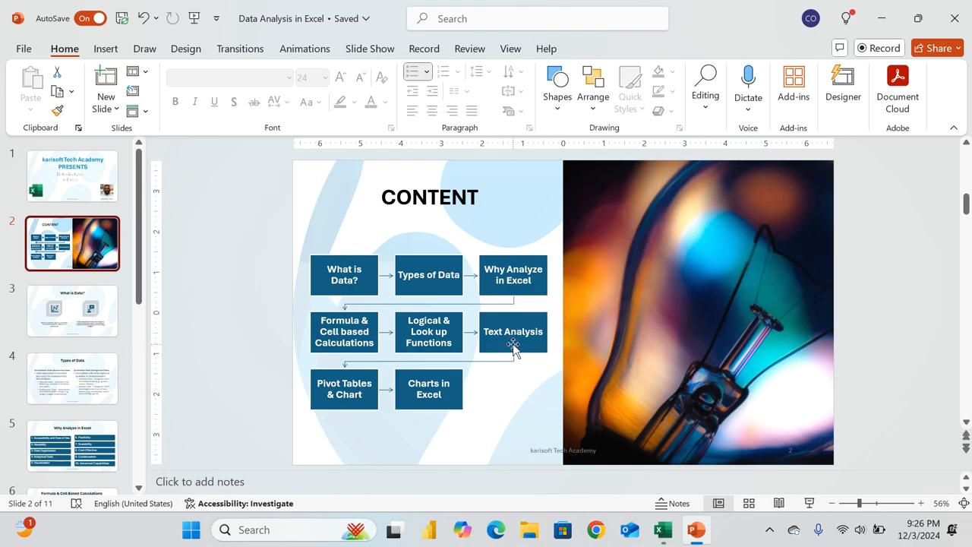
scroll(down, 3)
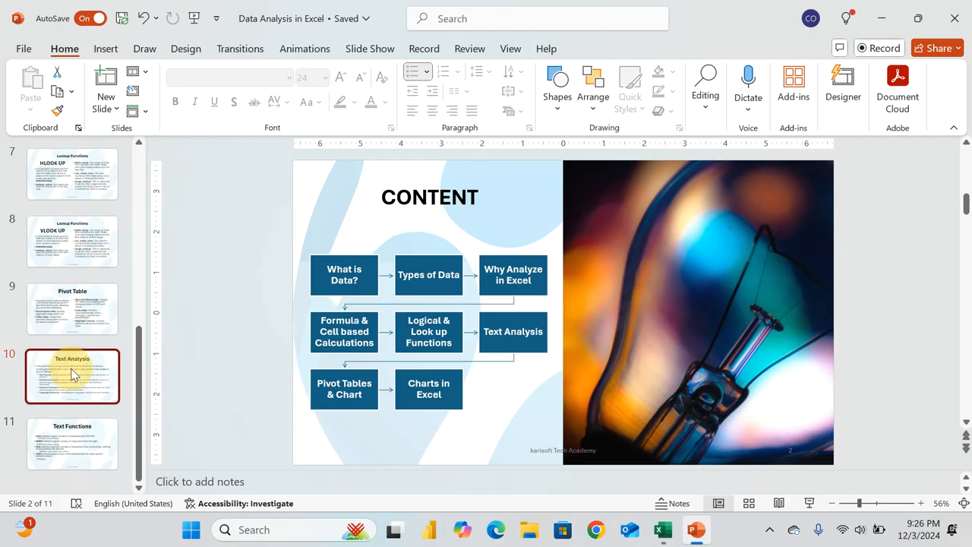
Move through the Text Analysis slide to the Text Functions slide on LEFT, RIGHT, MID and TRIM
click(73, 377)
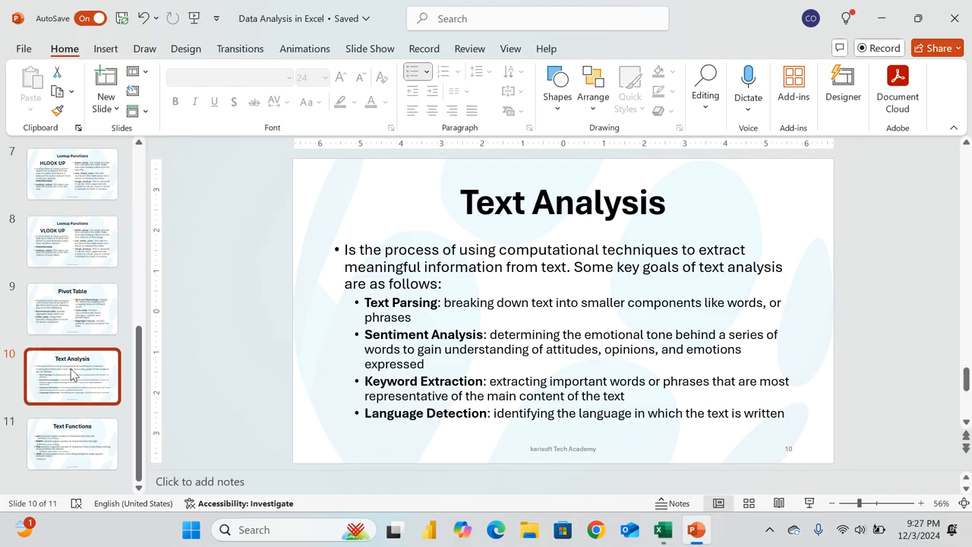
click(73, 444)
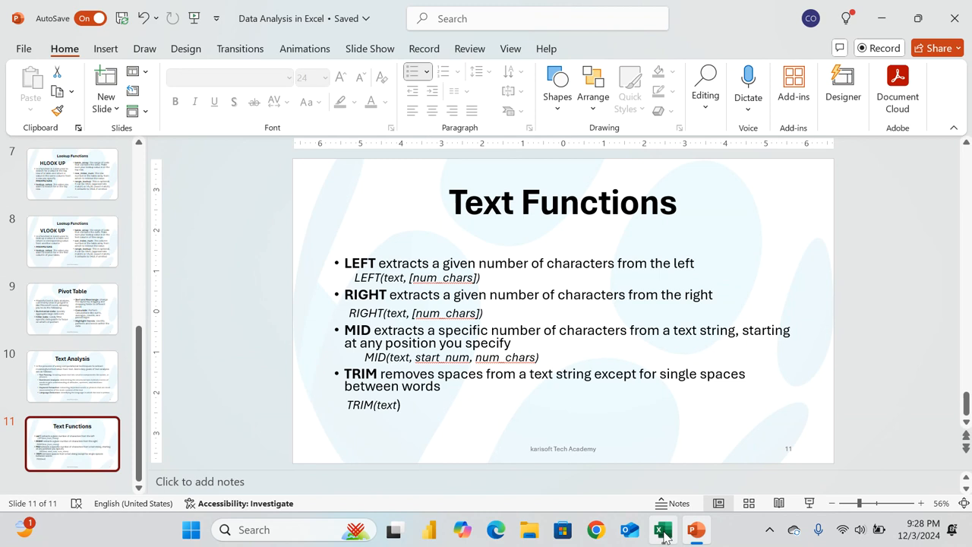
Switch to the Excel workbook holding the First Name and Last Name table
click(662, 529)
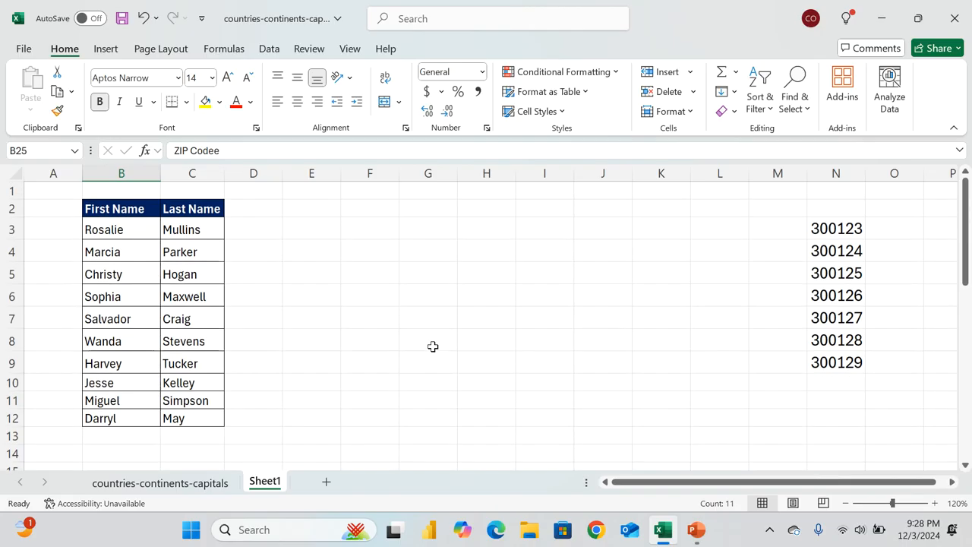
mouse_move(73, 278)
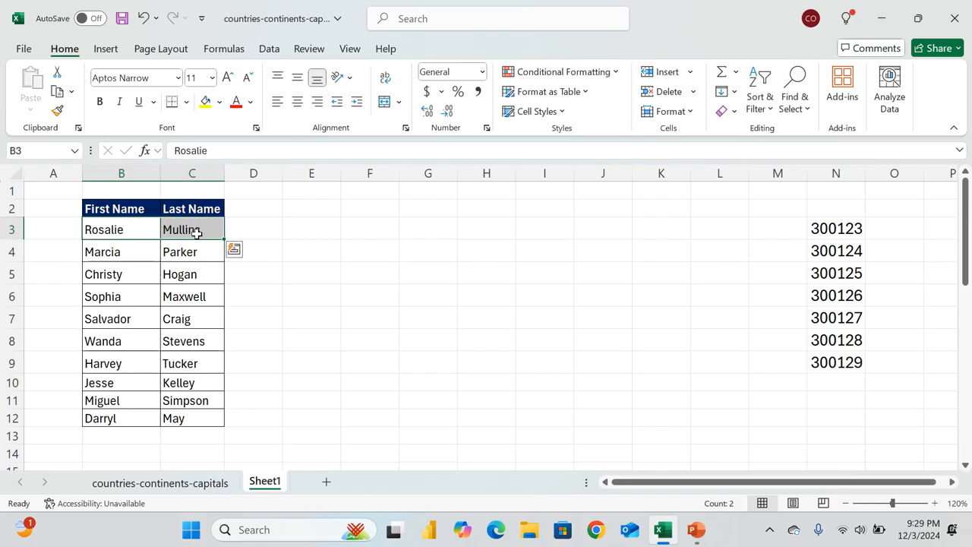
click(252, 230)
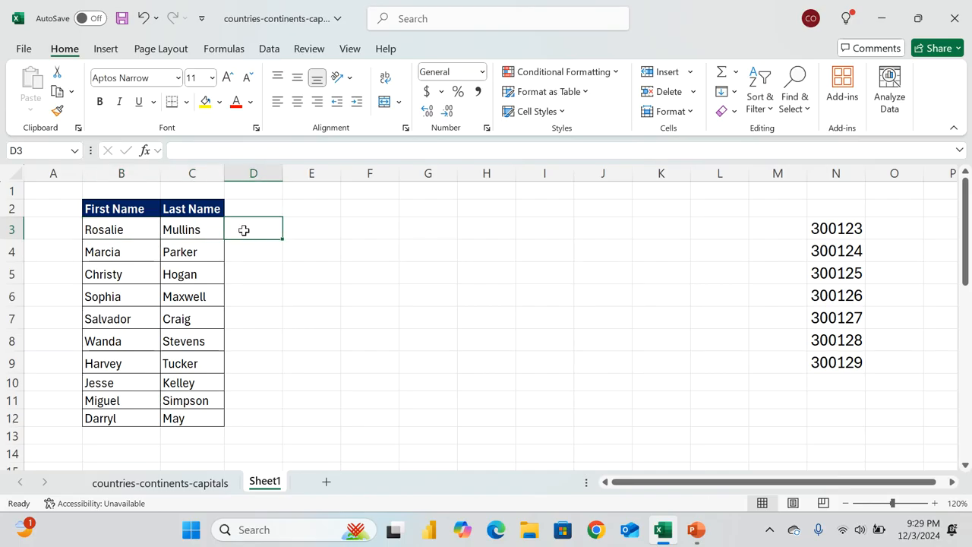
text(=)
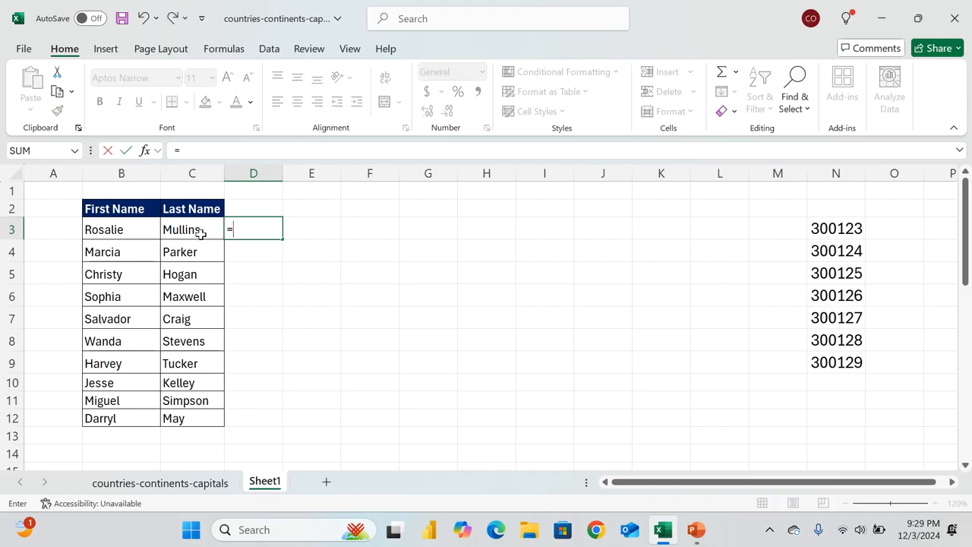
text(con)
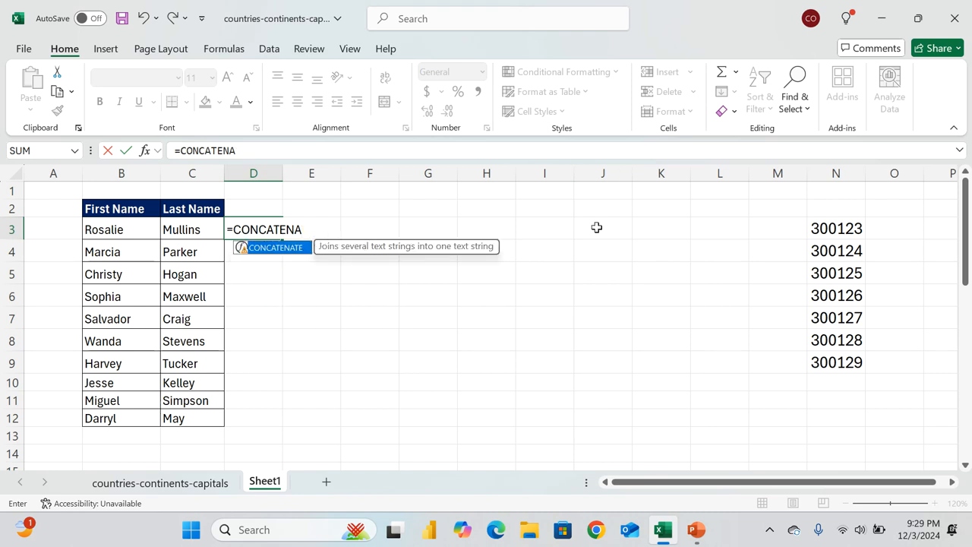
mouse_move(422, 255)
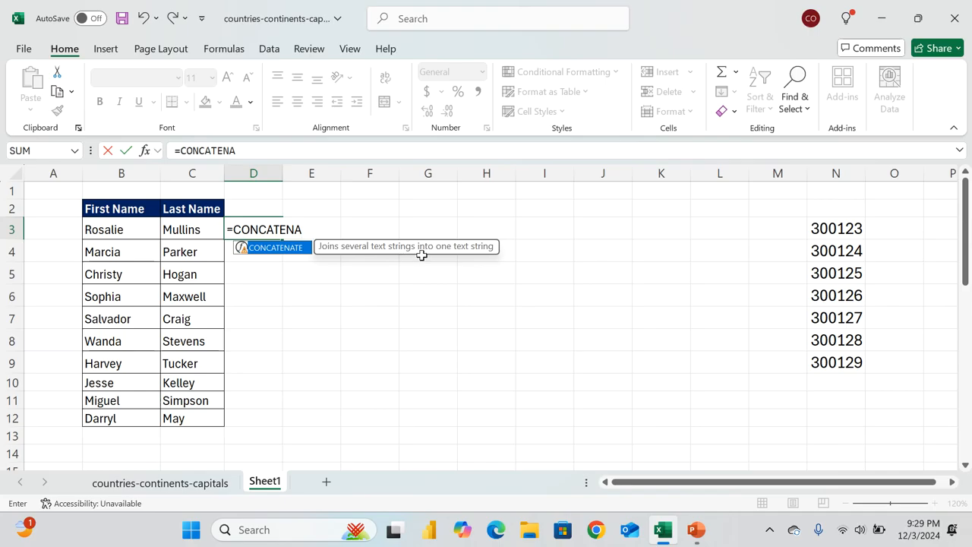
mouse_move(431, 257)
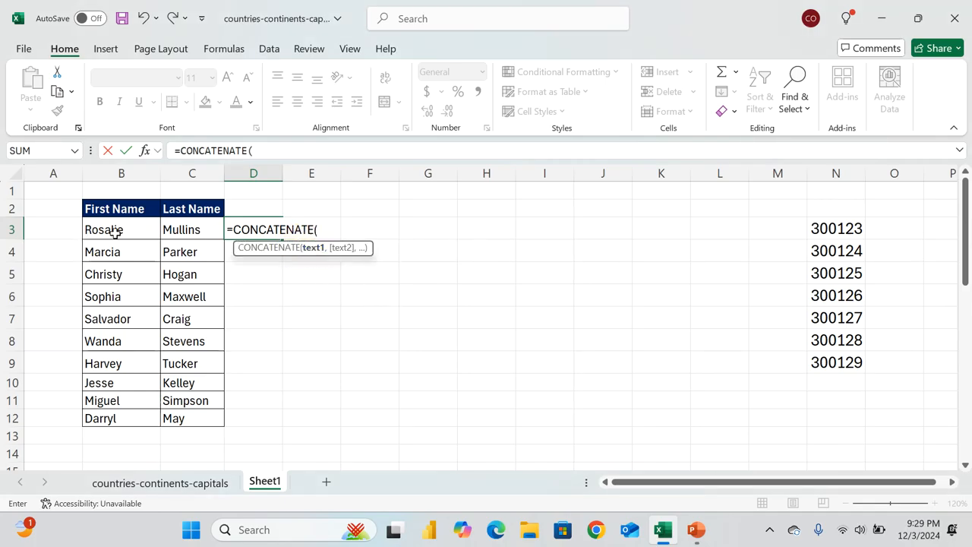
click(121, 227)
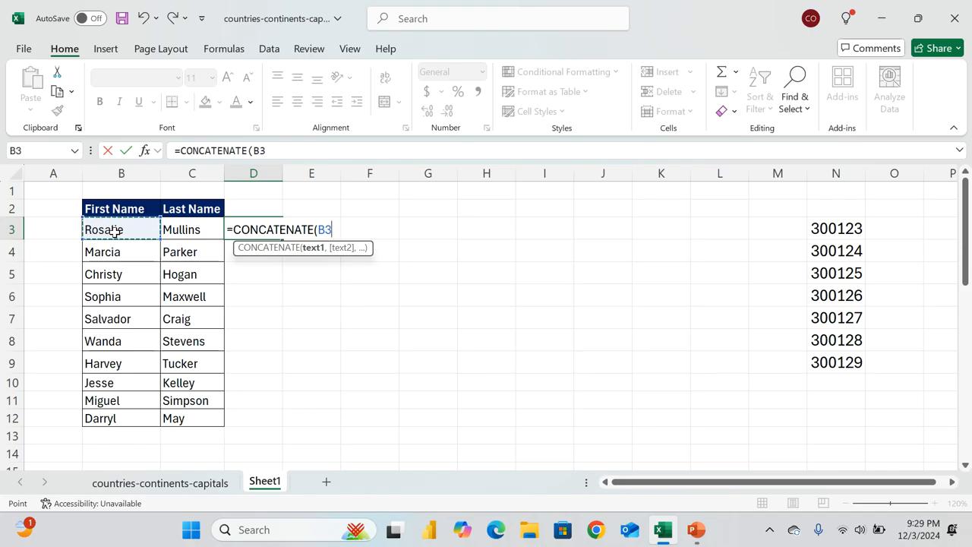
text(,)
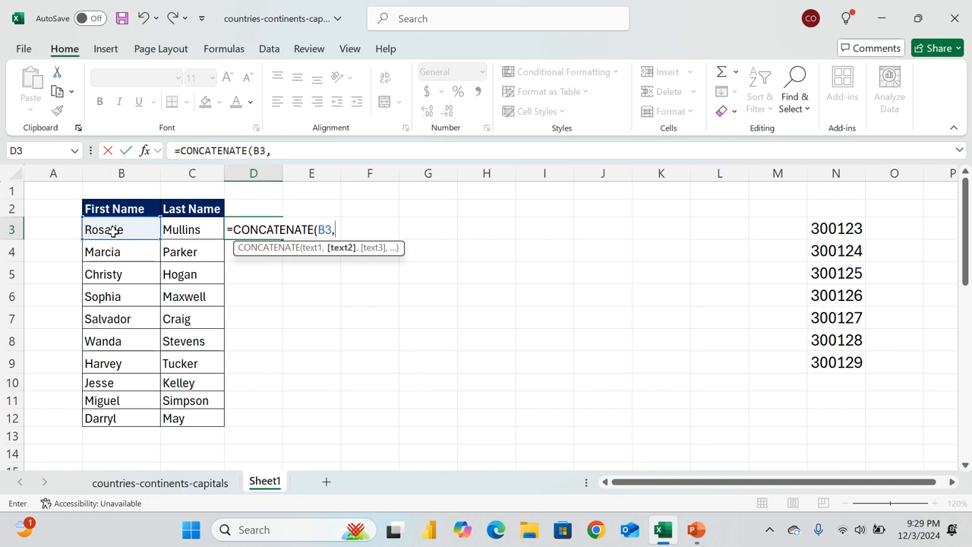
mouse_move(198, 230)
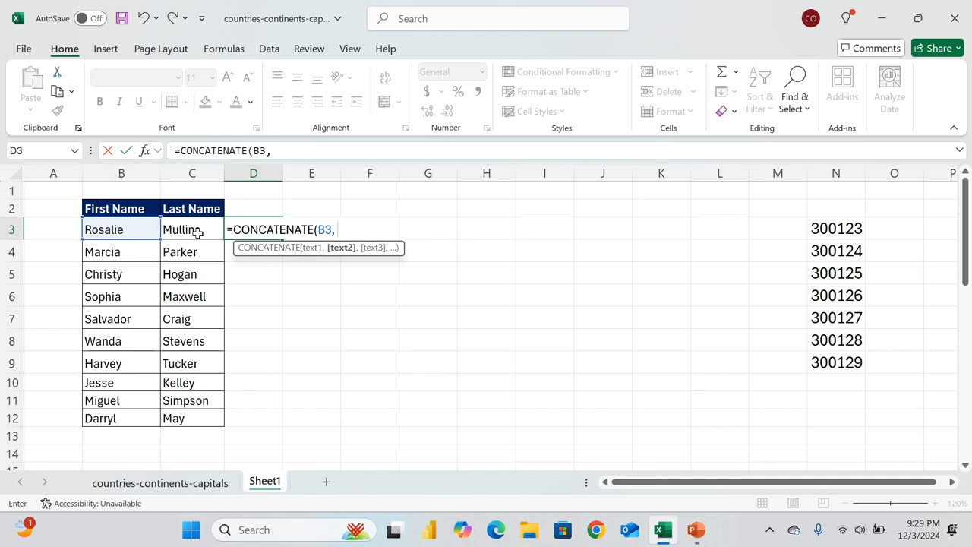
click(192, 230)
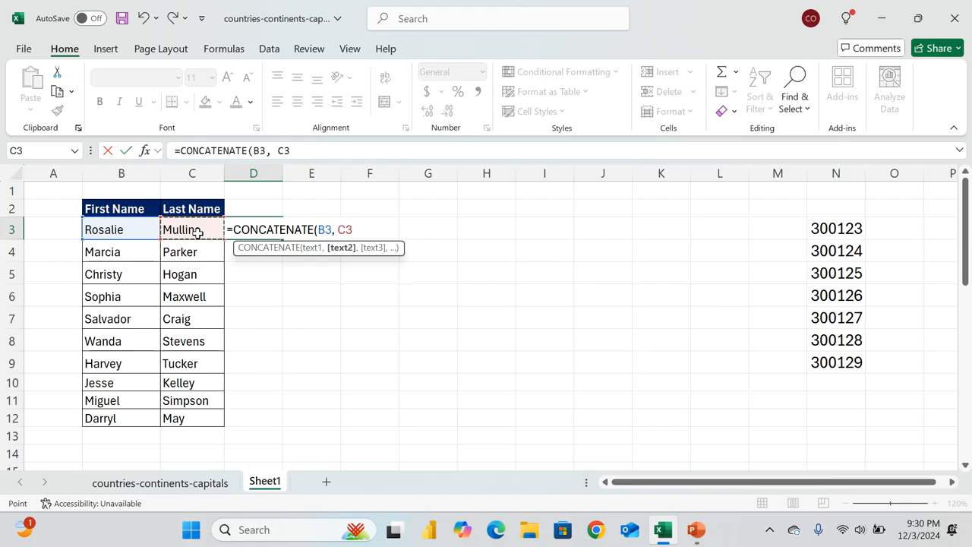
key(Enter)
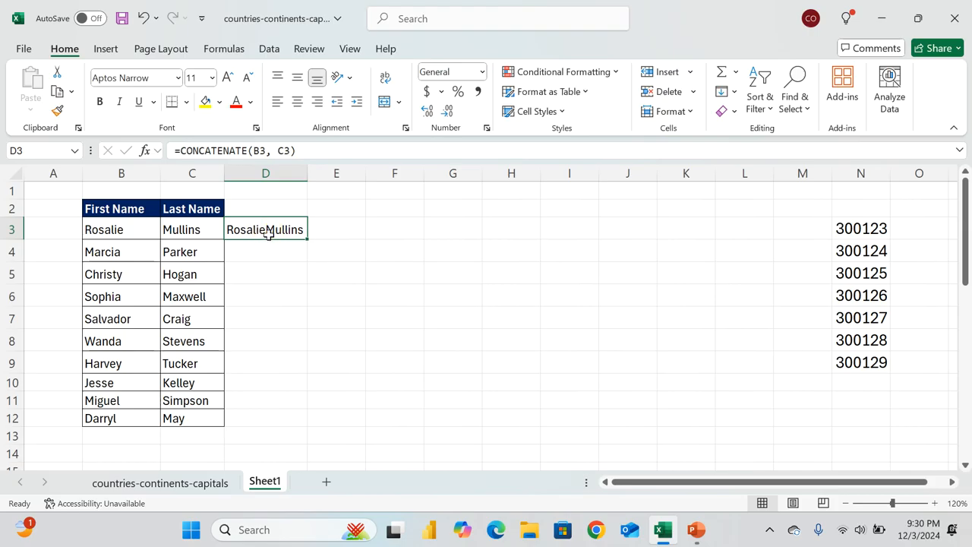
double_click(264, 228)
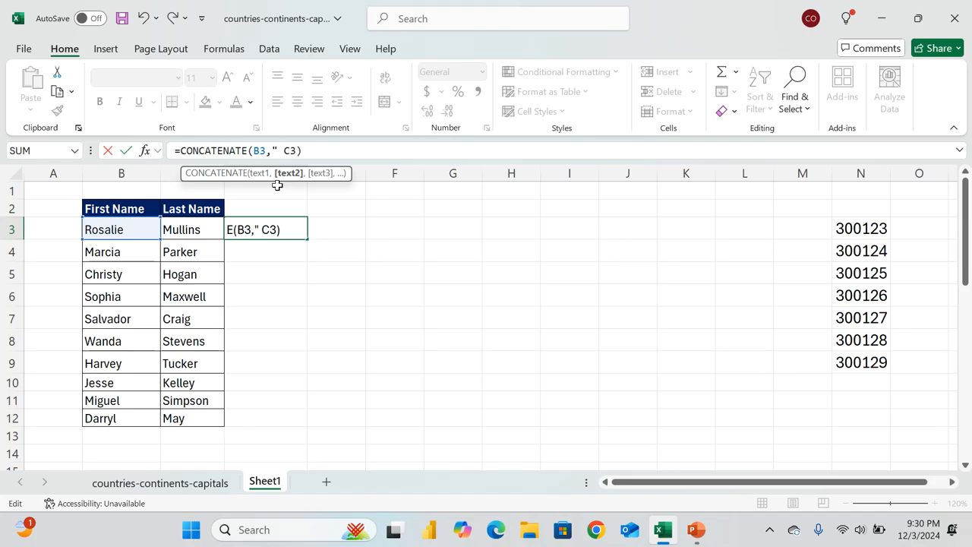
Add a quoted space separator so D3 reads Rosalie Mullins, fixing the quote error
text(")
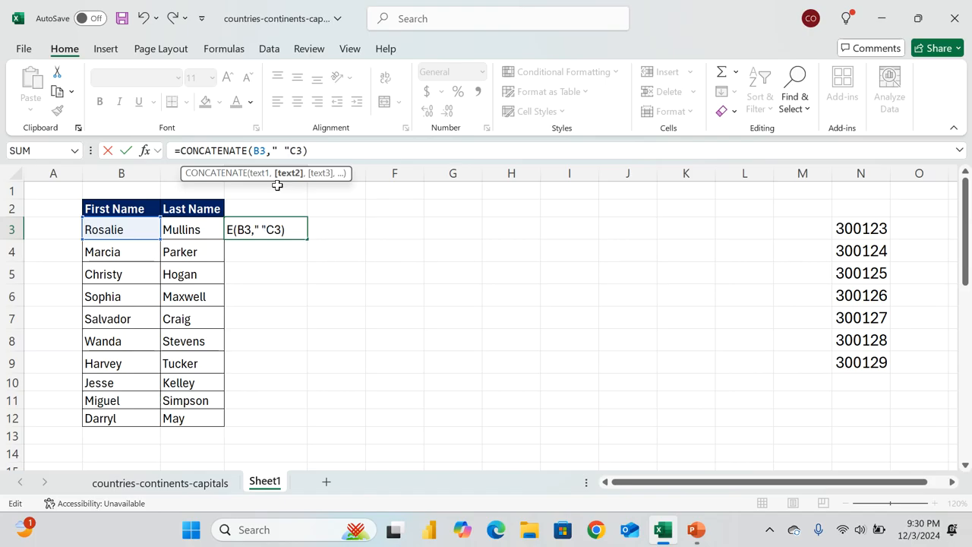
key(enter)
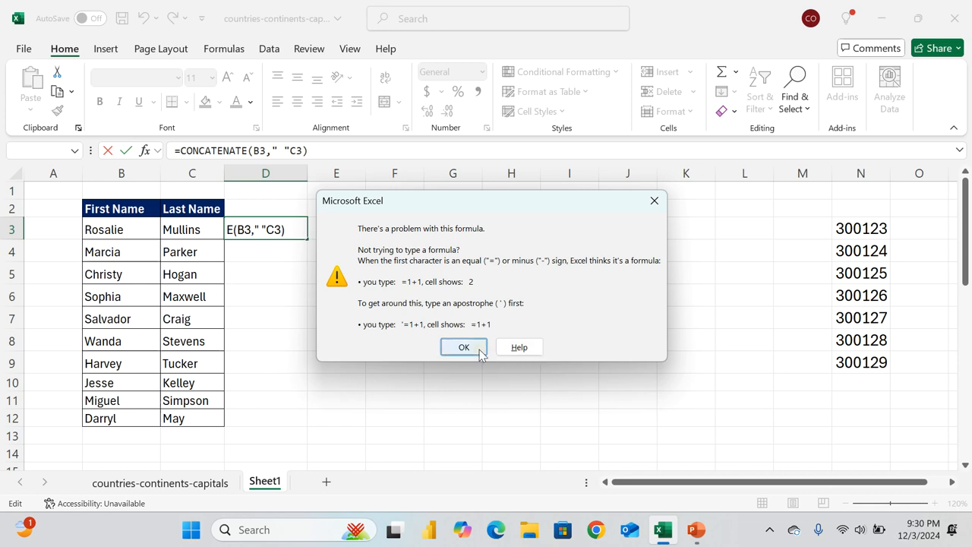
click(464, 347)
text(,)
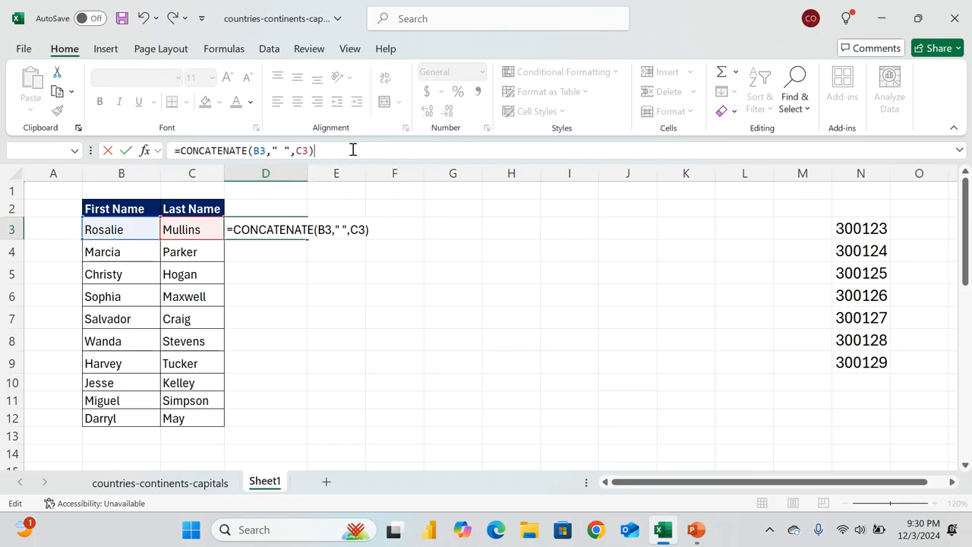
key(enter)
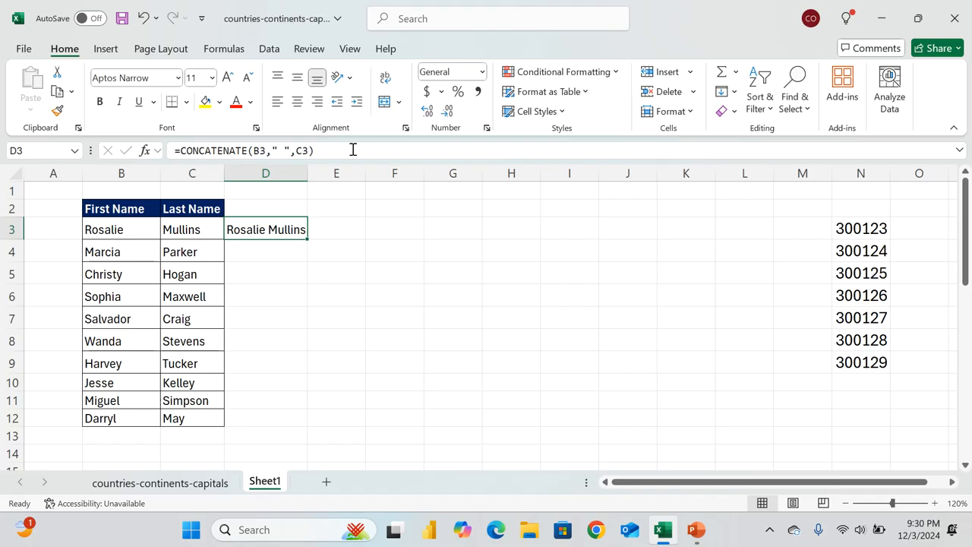